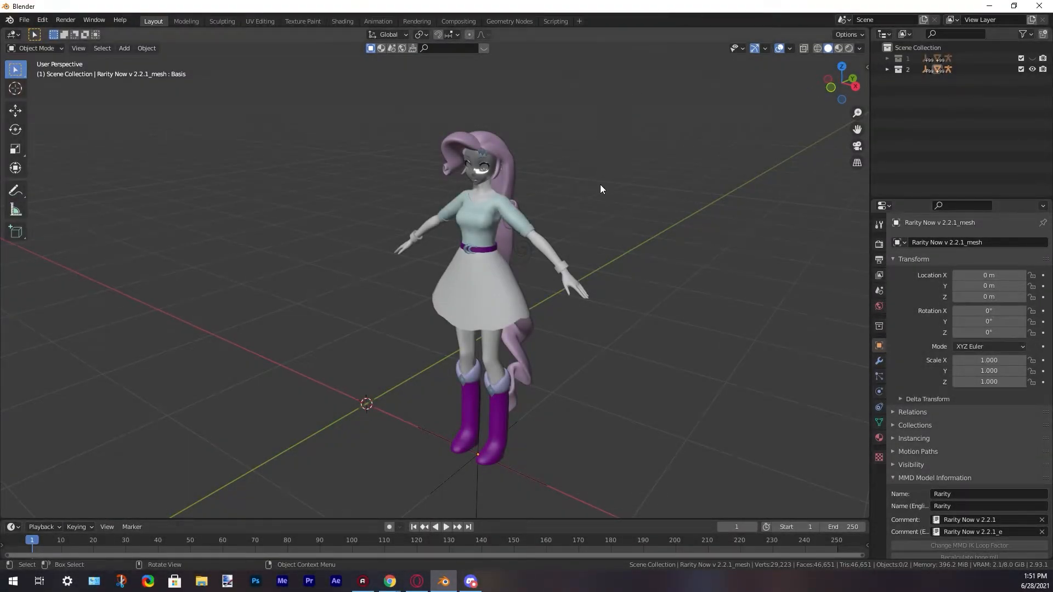
{"action": "mouse_move", "coordinate": [577, 231]}
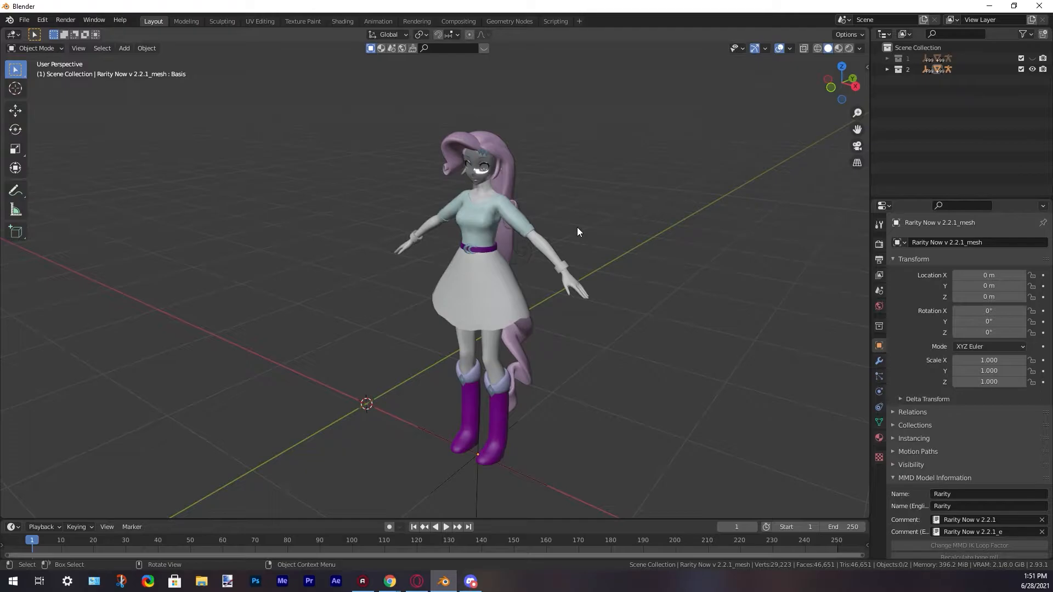
{"action": "mouse_move", "coordinate": [470, 224]}
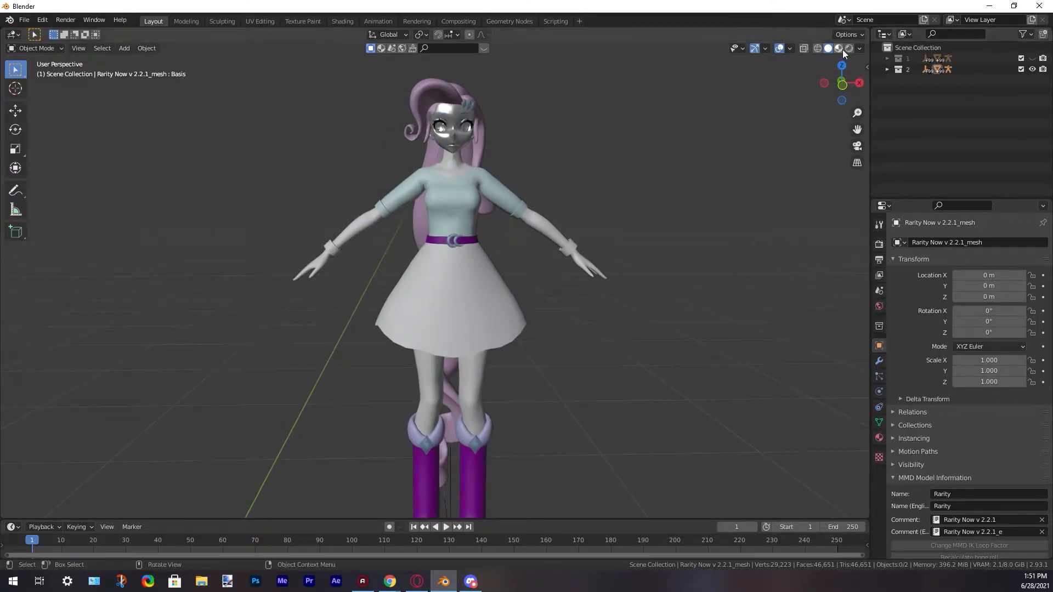
{"action": "mouse_move", "coordinate": [839, 48]}
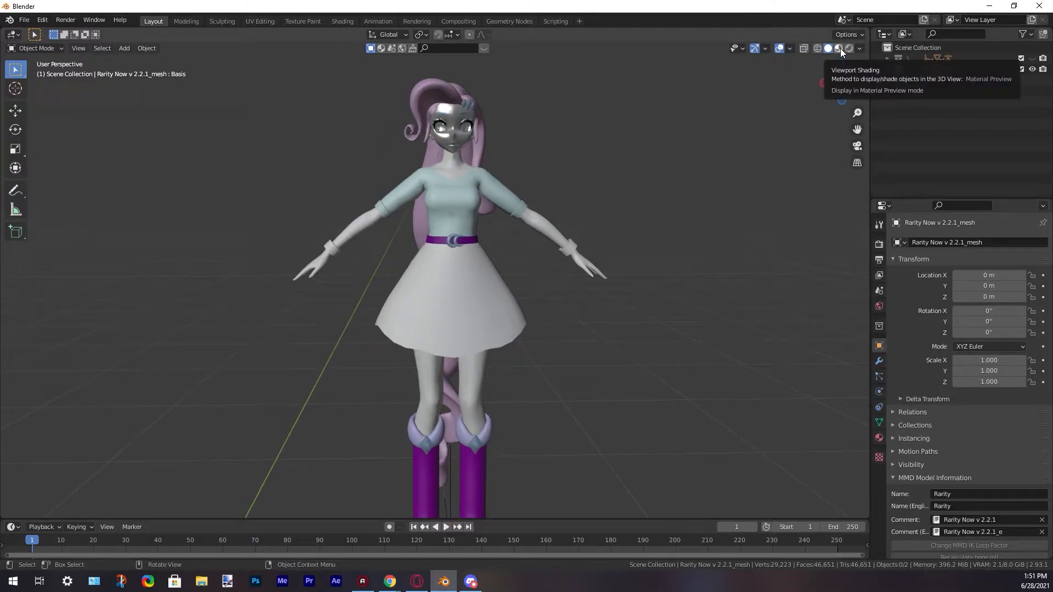
Switch to Material Preview shading, bring up the MMD sidebar panel, and turn off toon textures.
{"action": "left_click", "coordinate": [839, 47]}
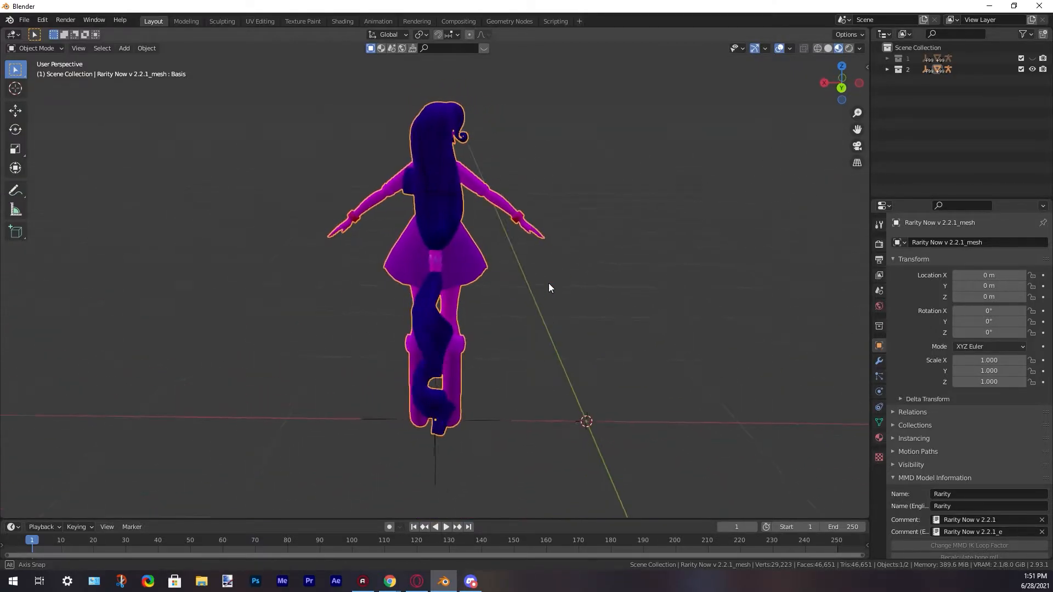
{"action": "left_click_drag", "start_coordinate": [549, 289], "coordinate": [237, 297]}
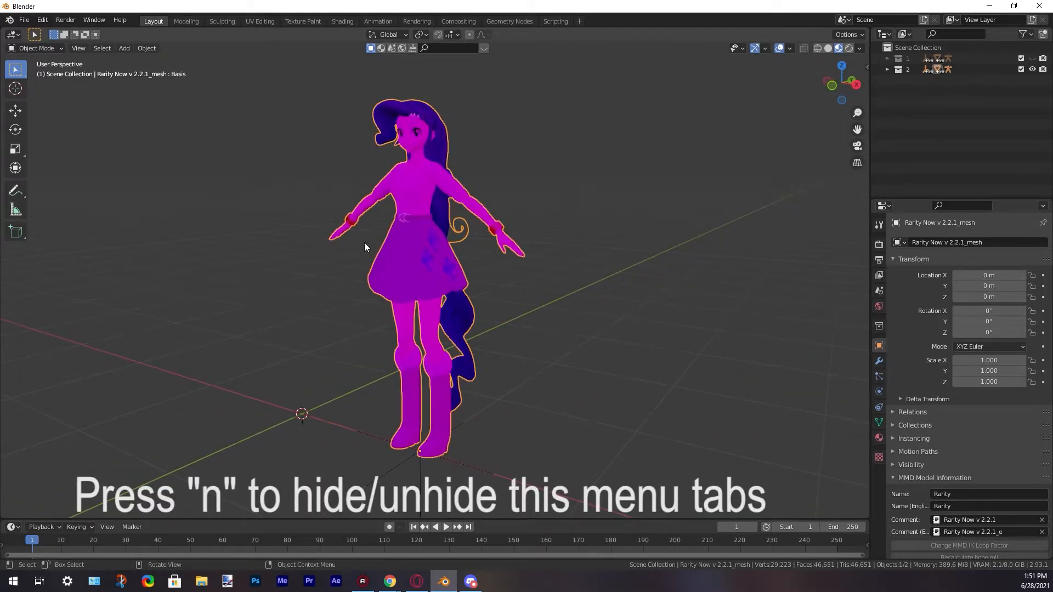
{"action": "key", "text": "n"}
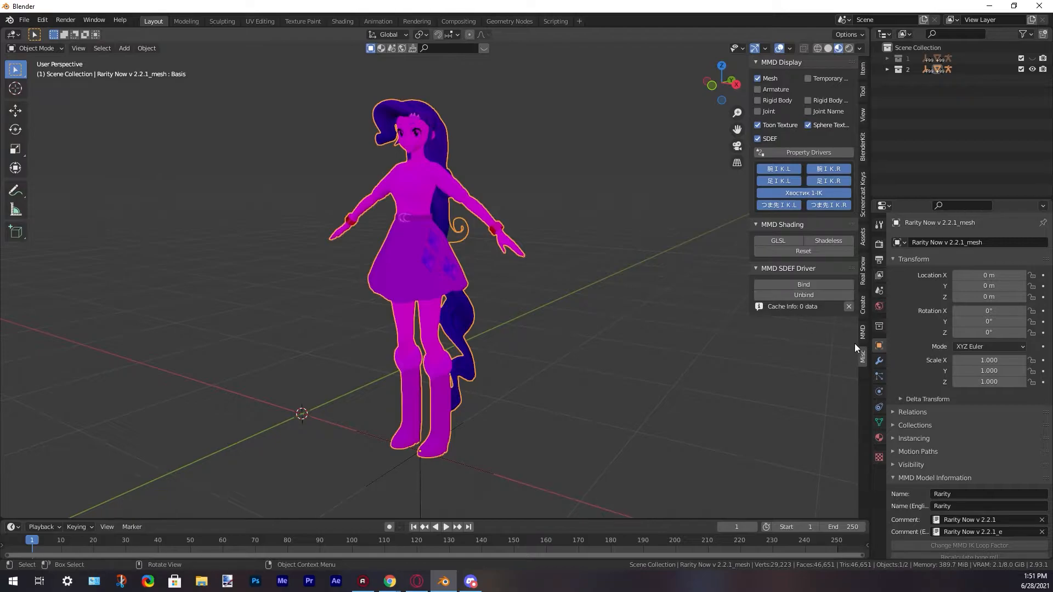
{"action": "mouse_move", "coordinate": [858, 360]}
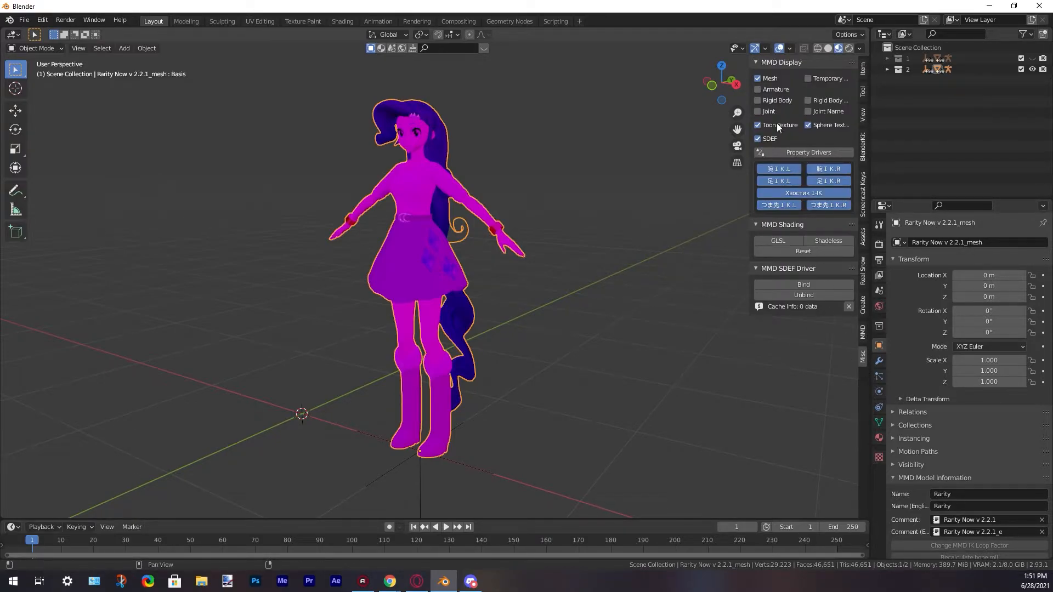
{"action": "mouse_move", "coordinate": [779, 125]}
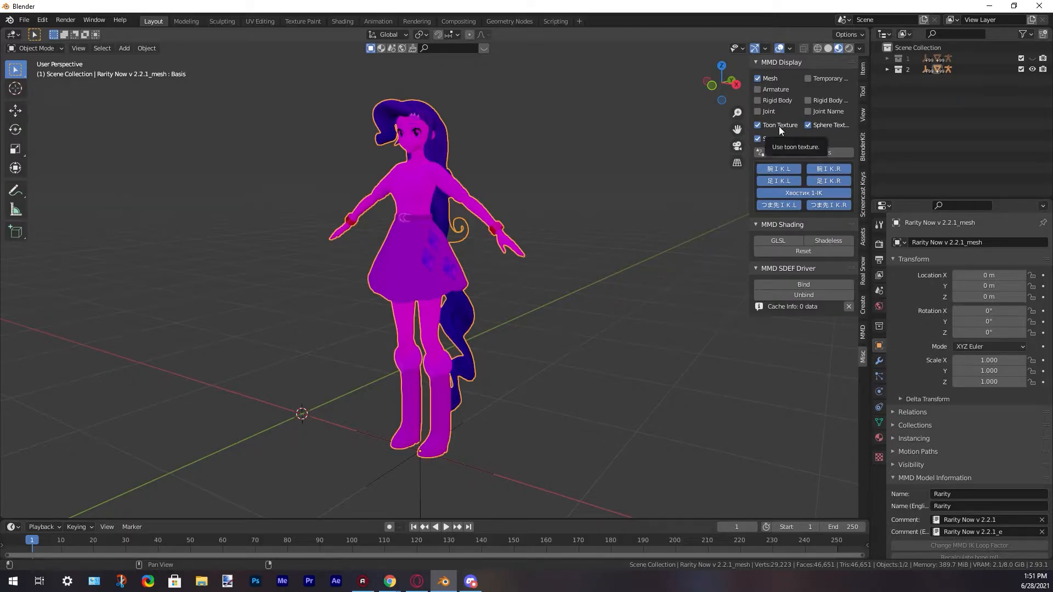
{"action": "left_click", "coordinate": [758, 125]}
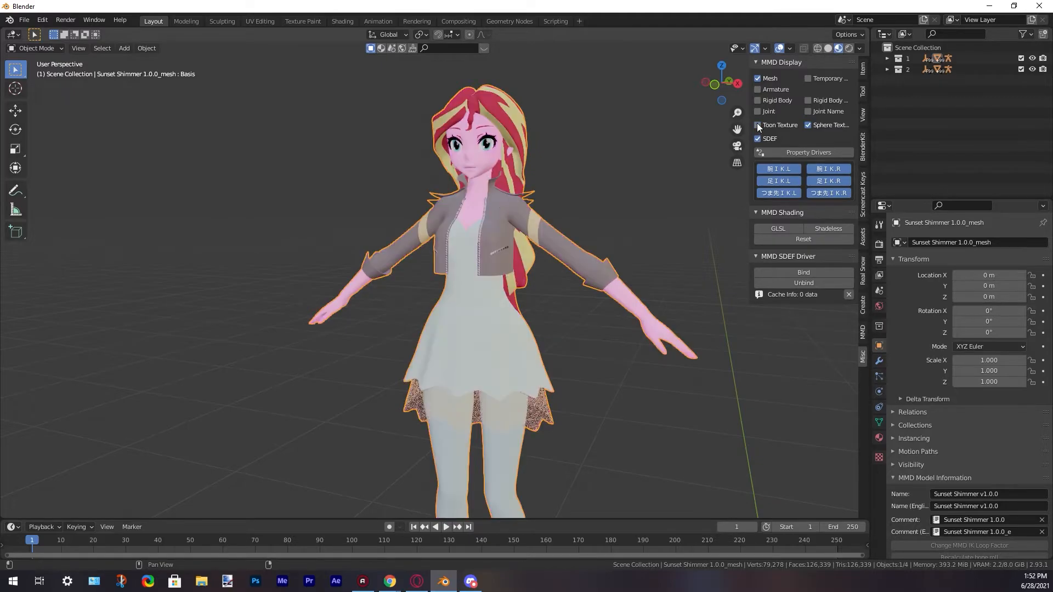
Turn off Sphere Texture in the MMD Display panel so the skin loses its pink tint.
{"action": "left_click", "coordinate": [757, 125]}
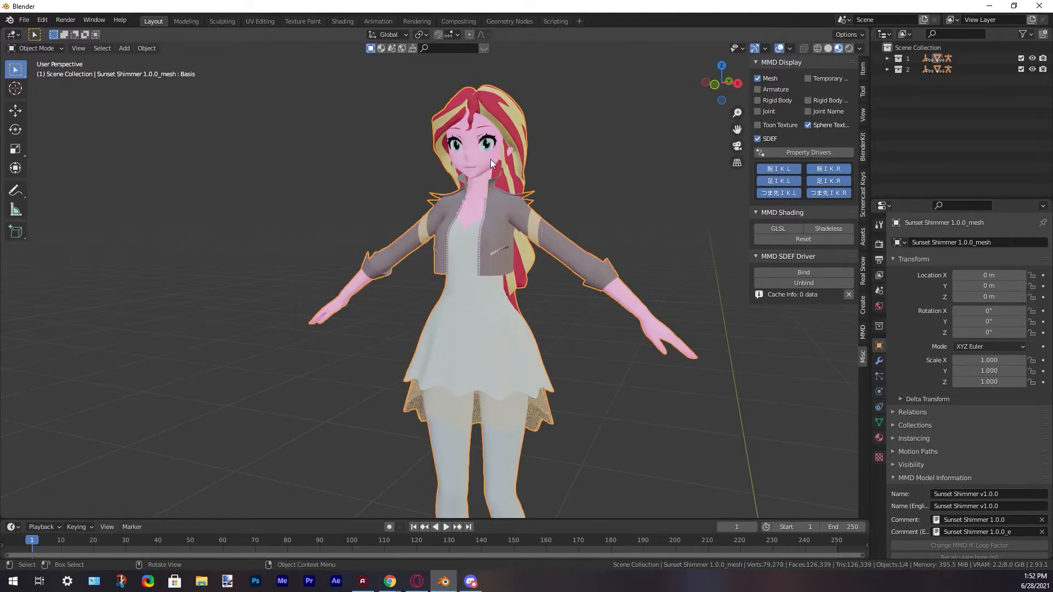
{"action": "scroll", "scroll_direction": "down", "scroll_amount": 3}
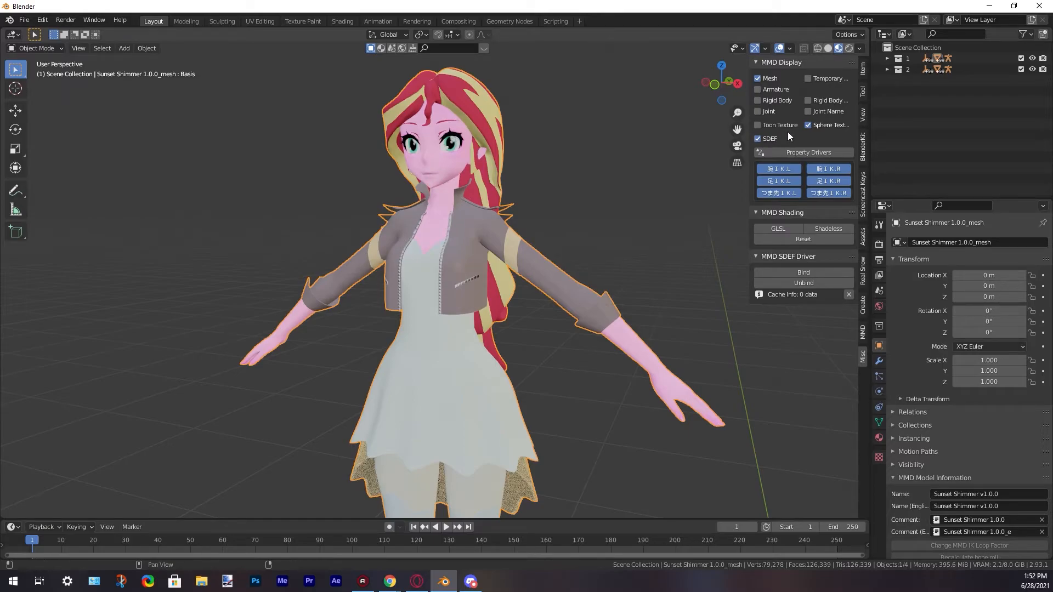
{"action": "left_click", "coordinate": [808, 125]}
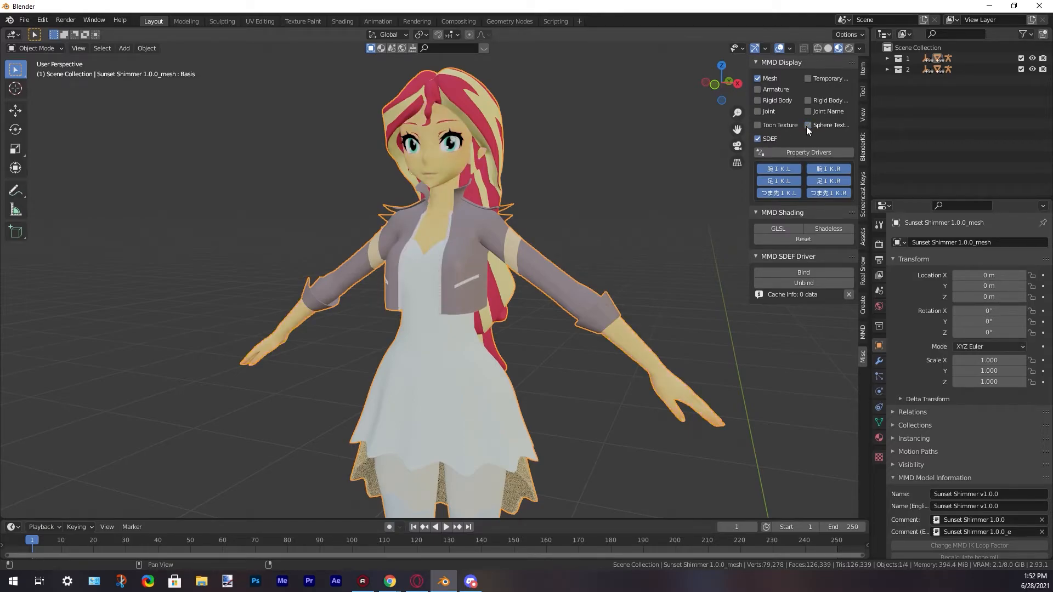